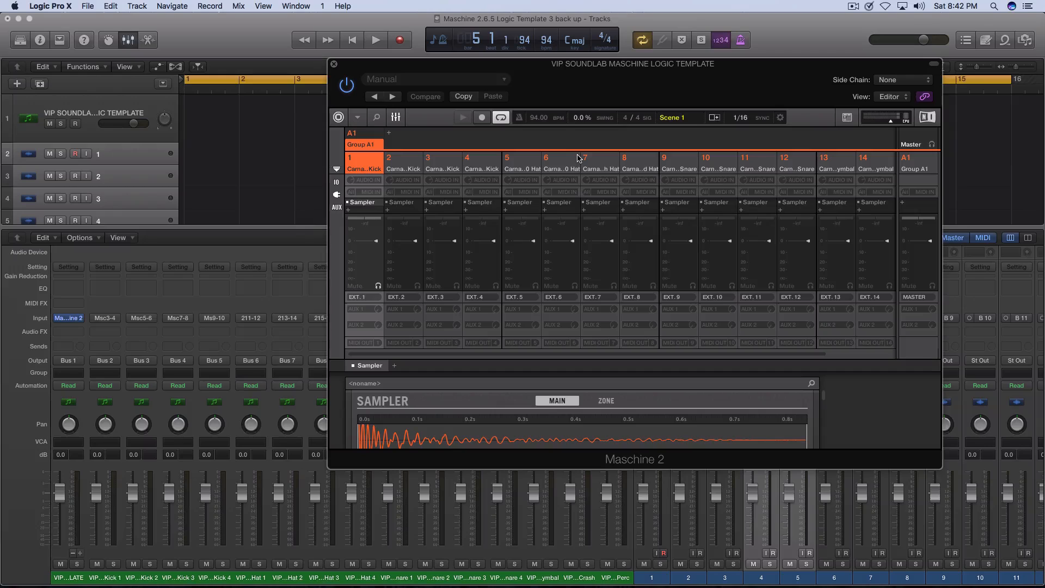
mouse_move(584, 142)
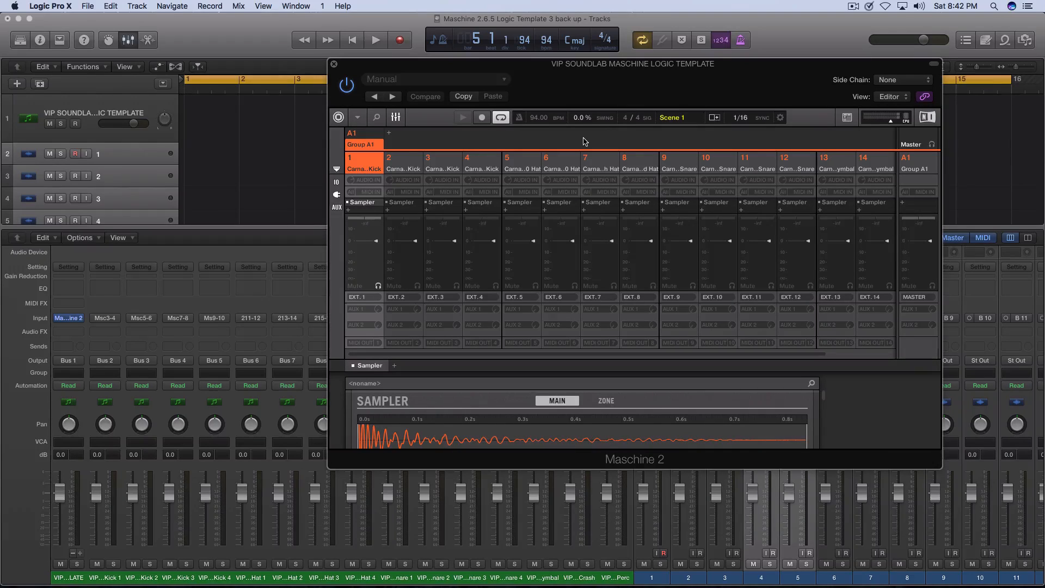
mouse_move(599, 92)
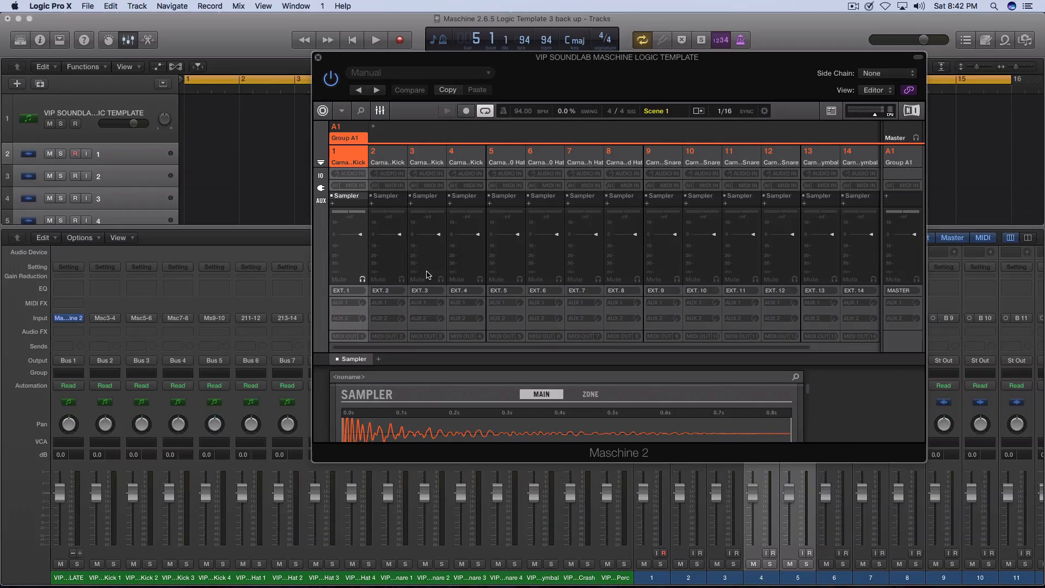
Step: Audition the second kick, first hat, first snare and another kit sound in Maschine
left_click(387, 157)
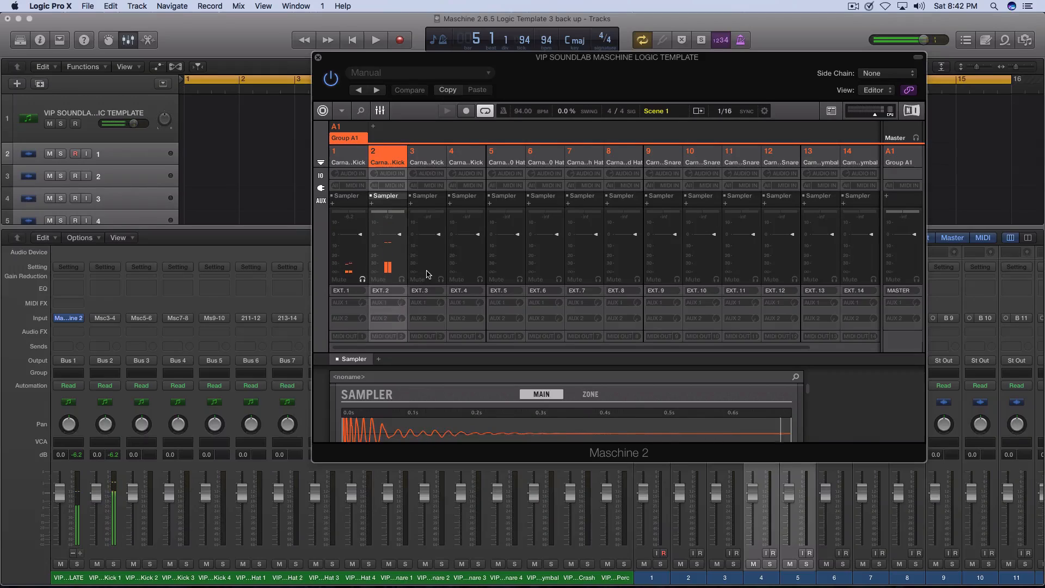
left_click(505, 162)
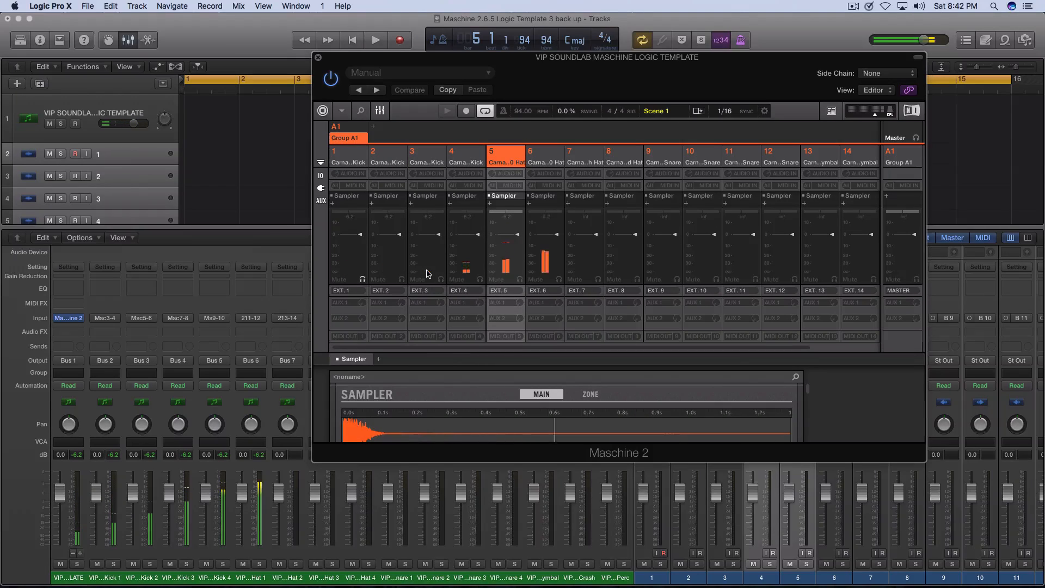
left_click(662, 152)
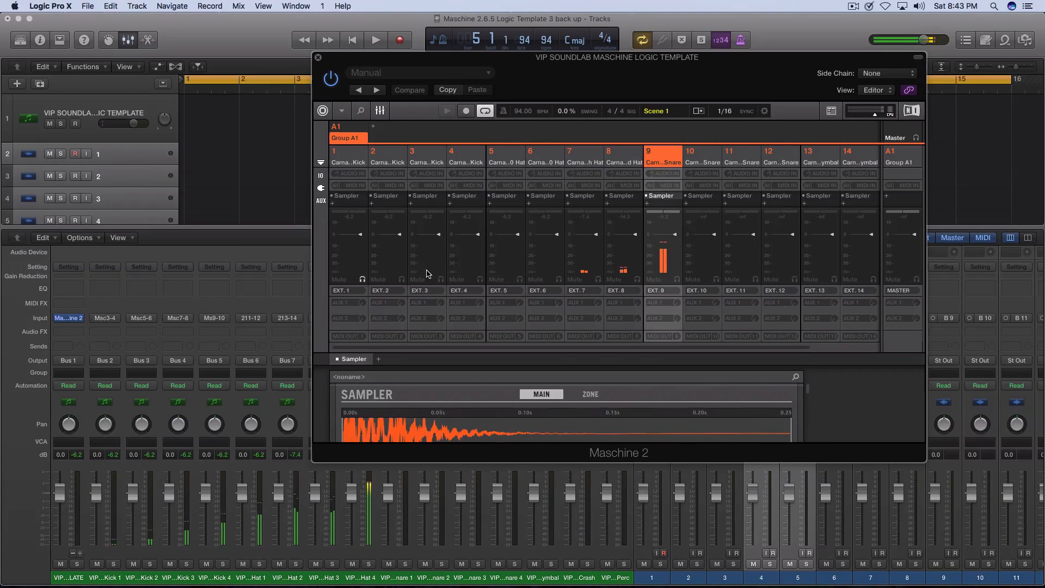
left_click(819, 154)
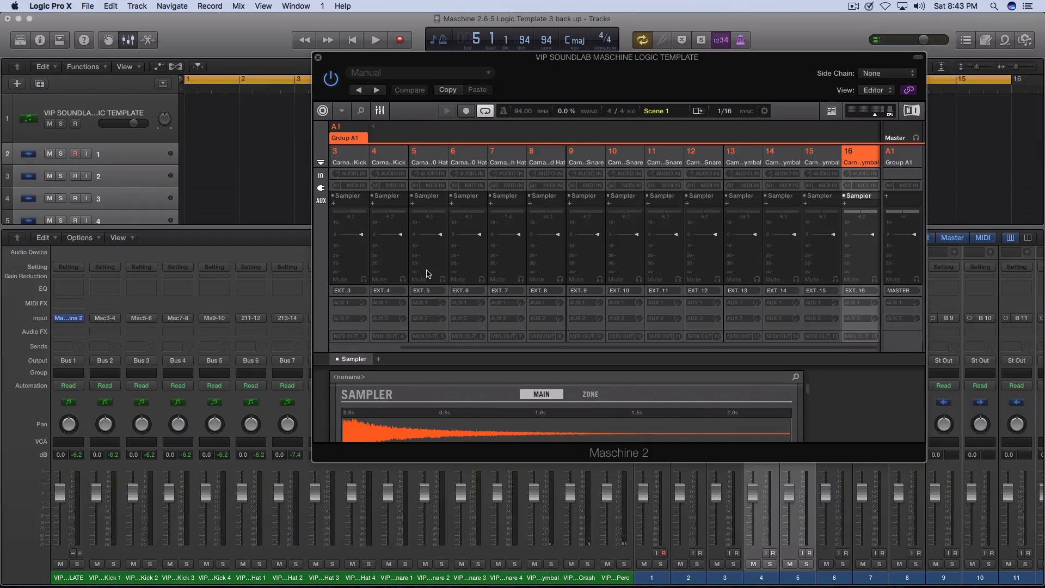
mouse_move(522, 250)
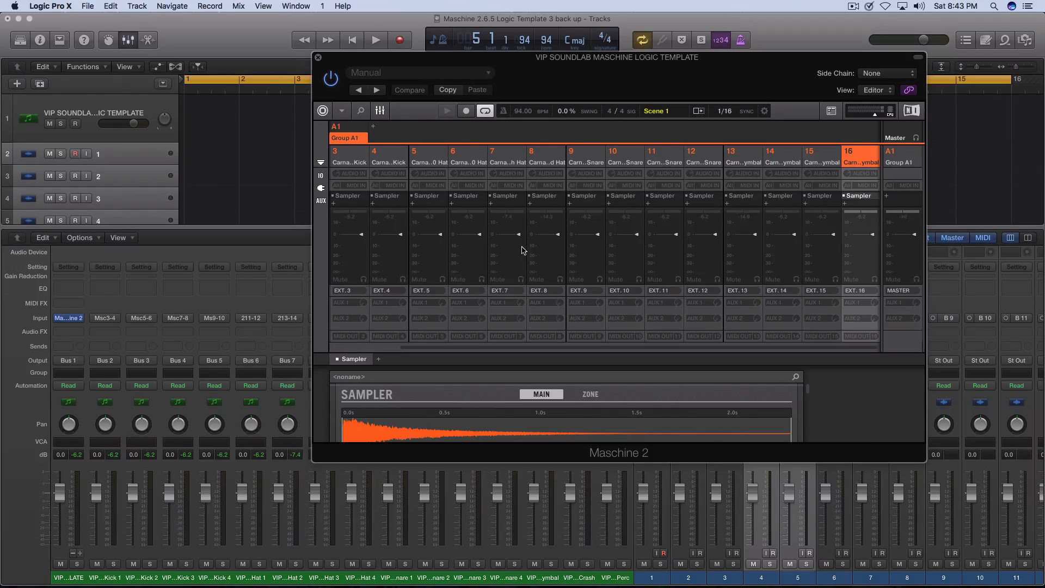
mouse_move(445, 543)
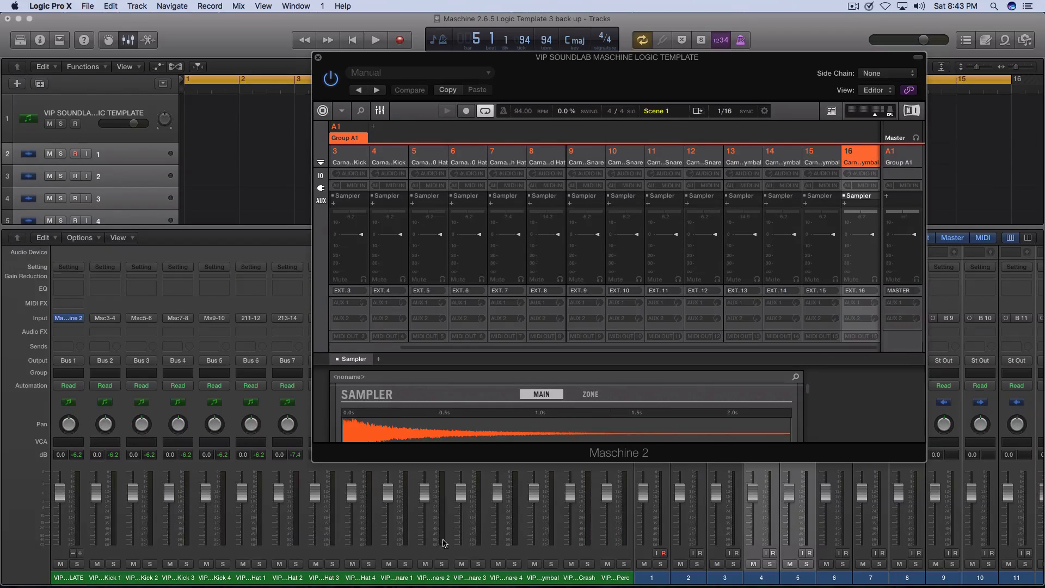
mouse_move(603, 344)
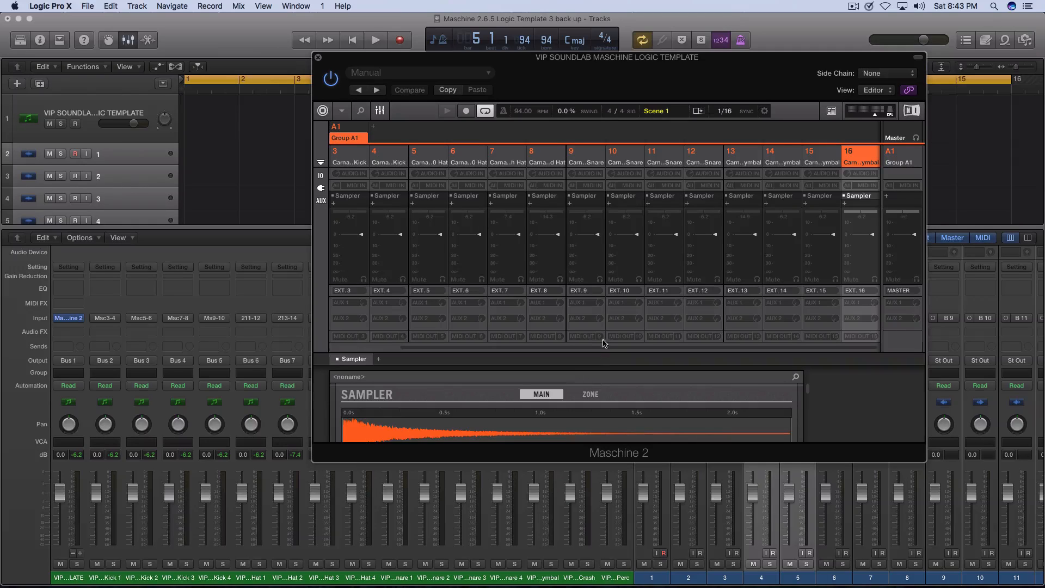
mouse_move(598, 344)
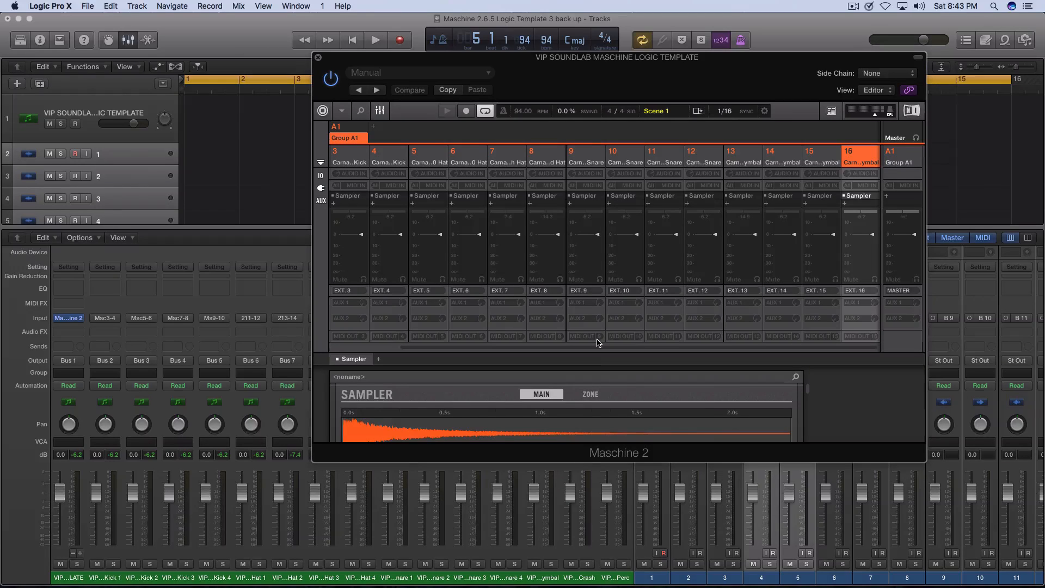
scroll("right", 3)
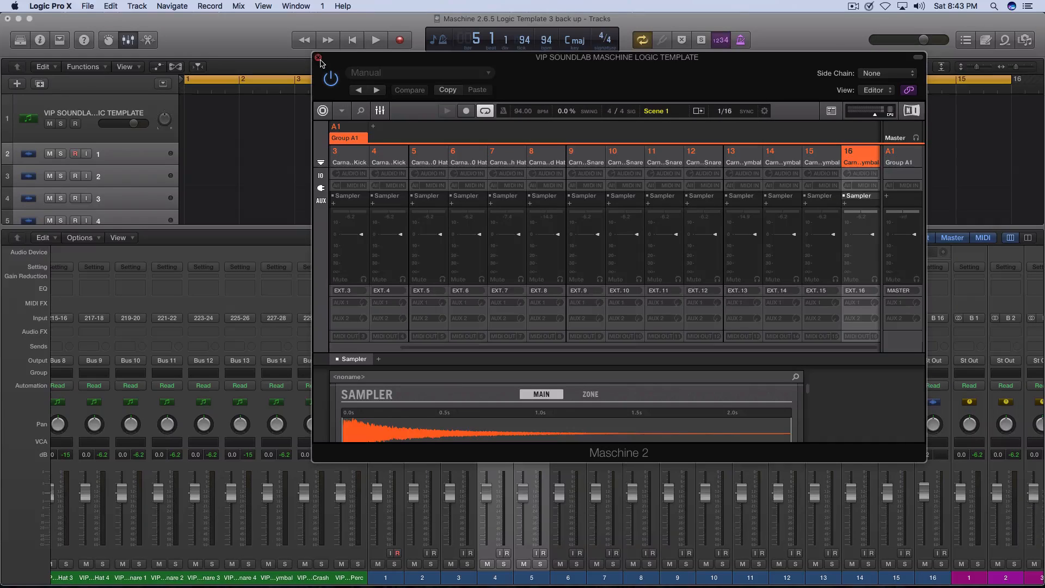
Step: Close the Maschine window, select tracks 1–16 and record-enable them all
left_click(318, 58)
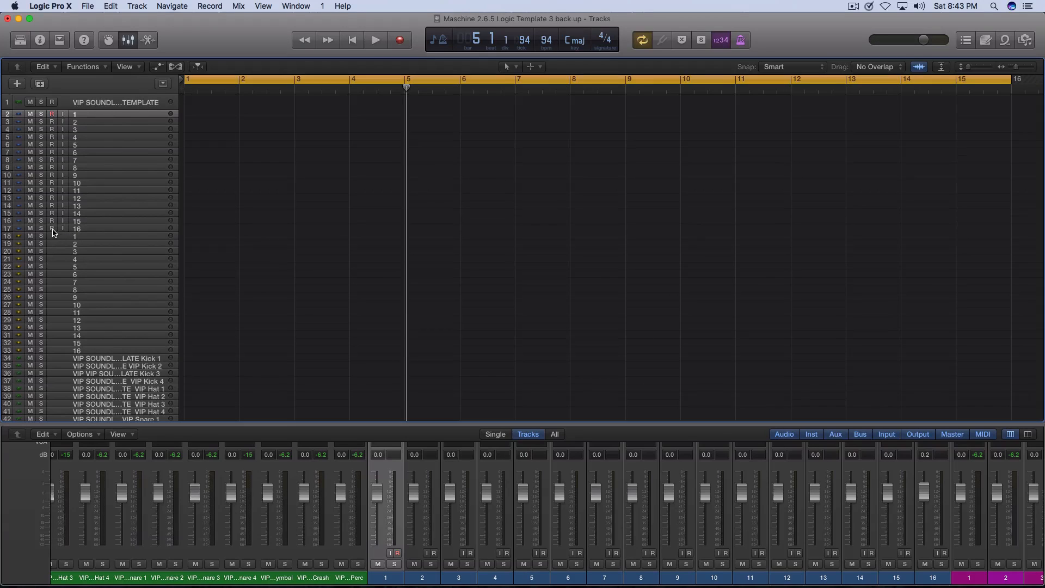
left_click(51, 229)
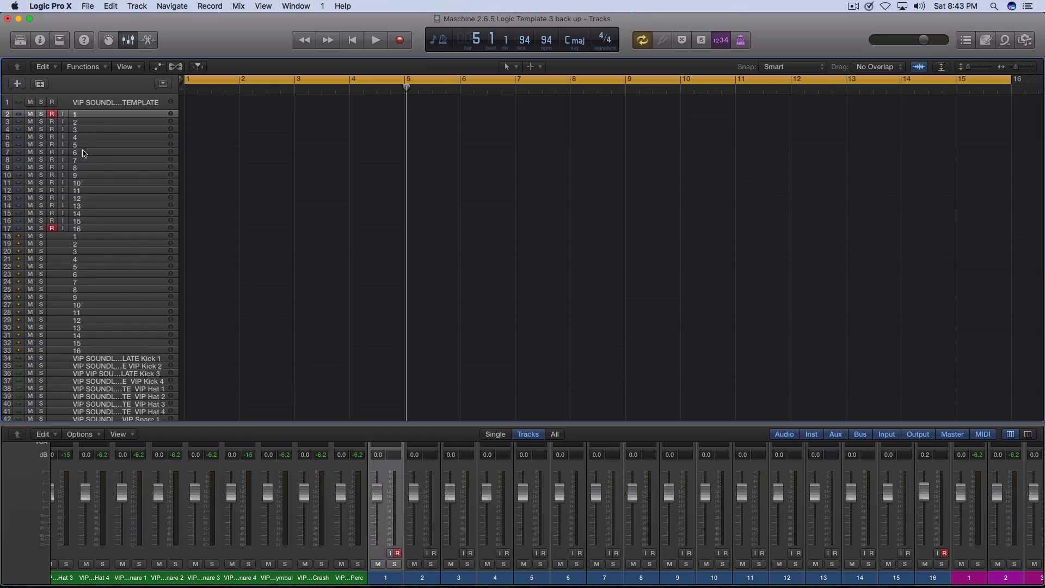
left_click(51, 229)
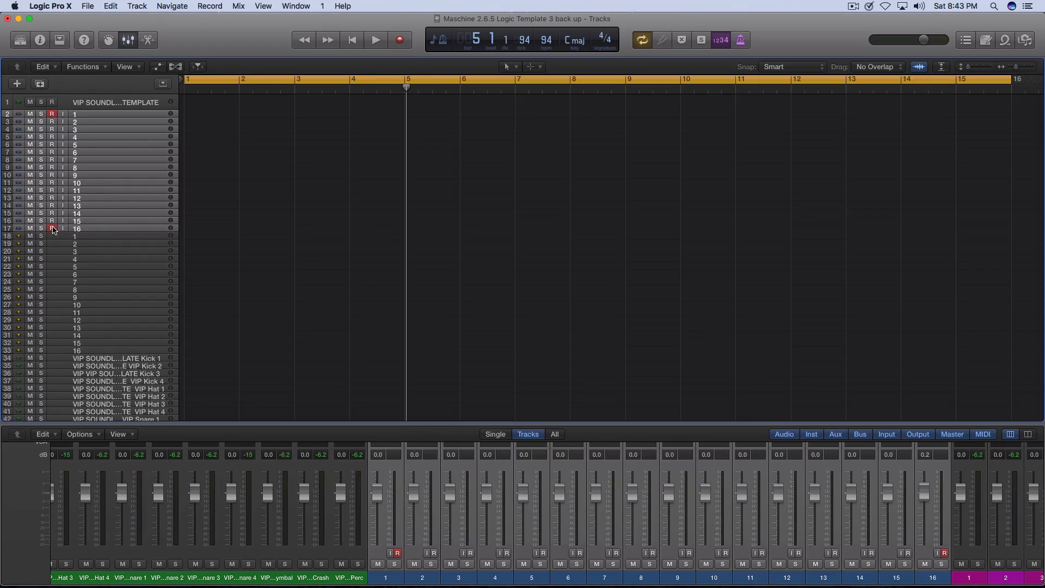
left_click(52, 229)
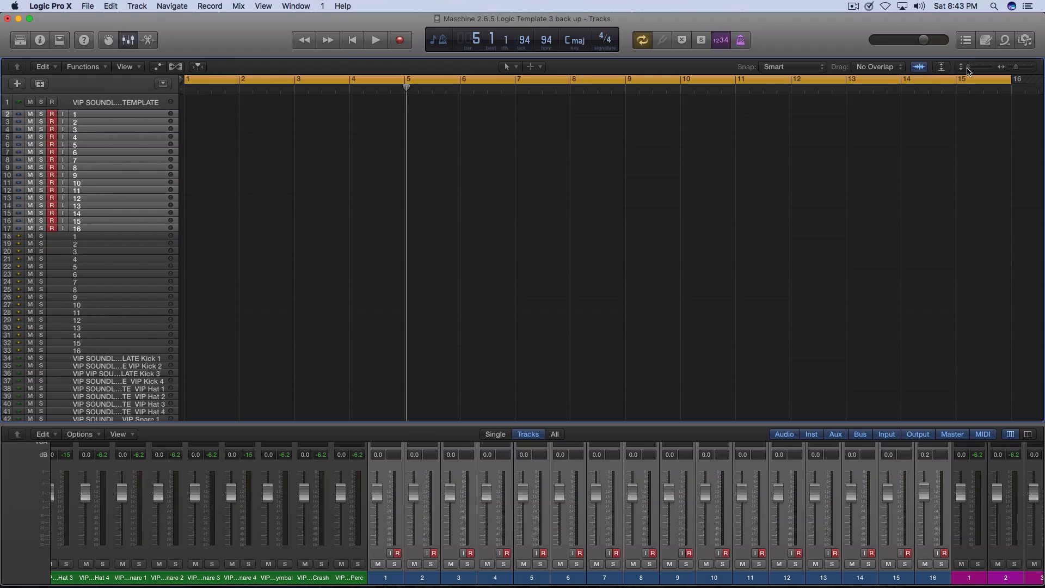
Step: Enlarge track row height so headers and Bus 1–16 input strips are fully visible
left_click(978, 66)
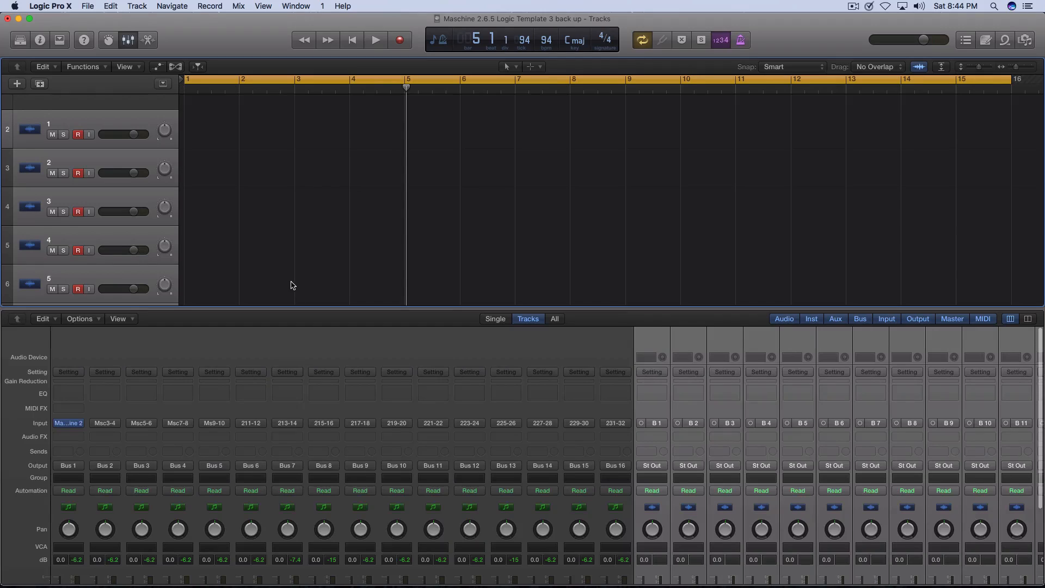
mouse_move(344, 238)
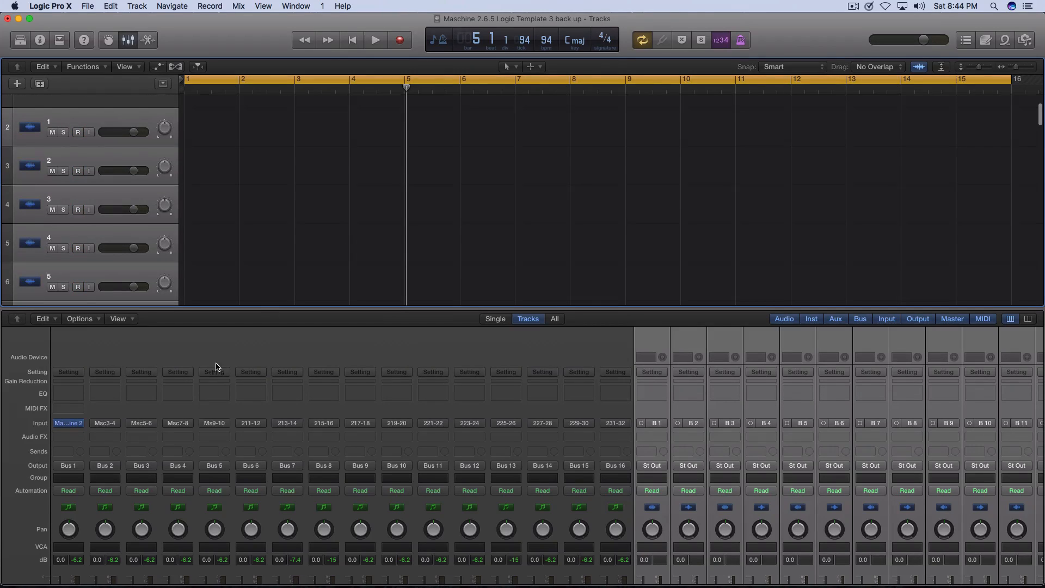
left_click(399, 40)
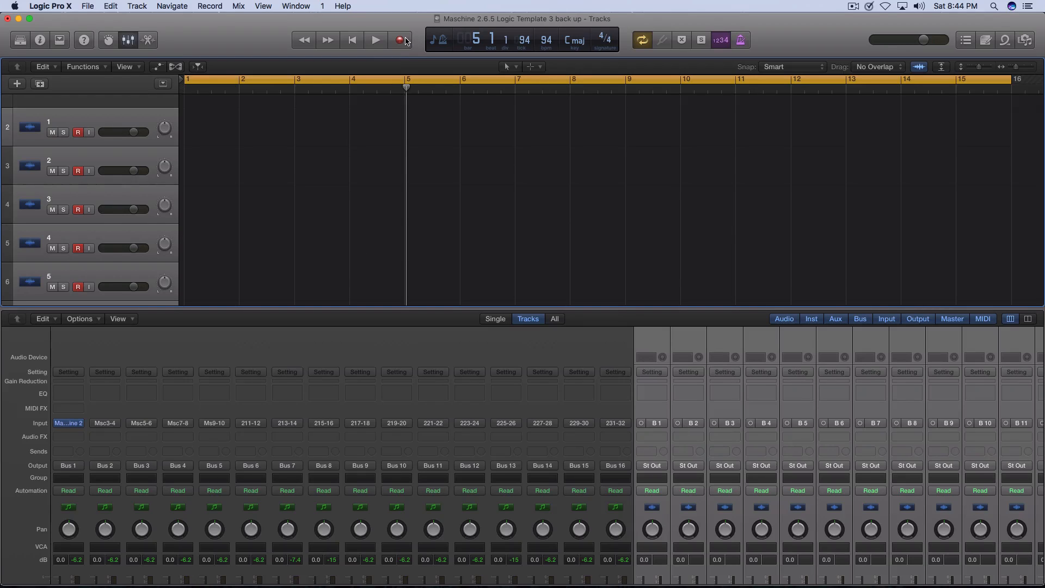
mouse_move(400, 40)
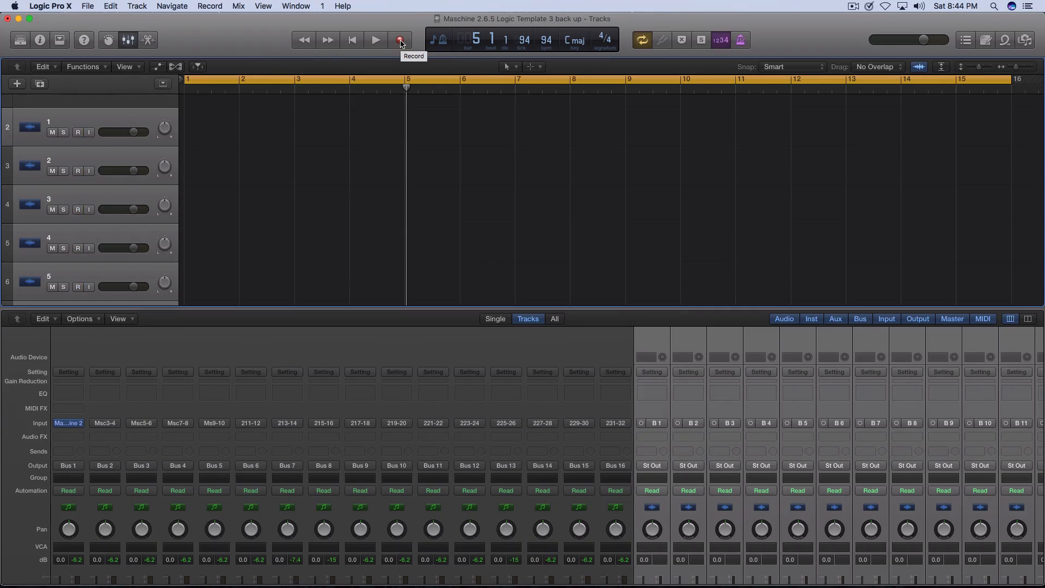
Step: Record about six bars of the Maschine drum pattern onto the armed tracks, then stop
left_click(399, 40)
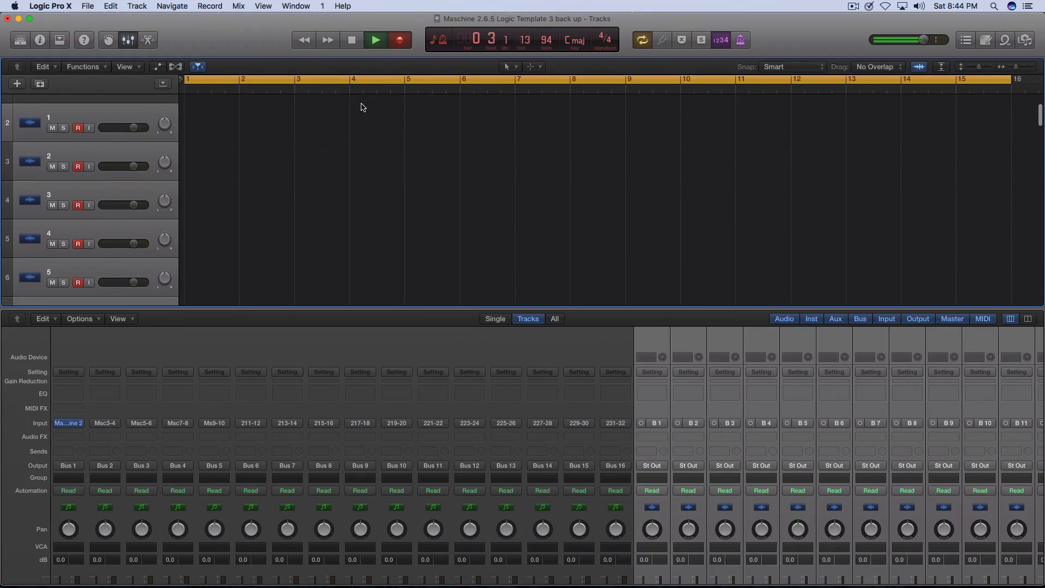
left_click(376, 40)
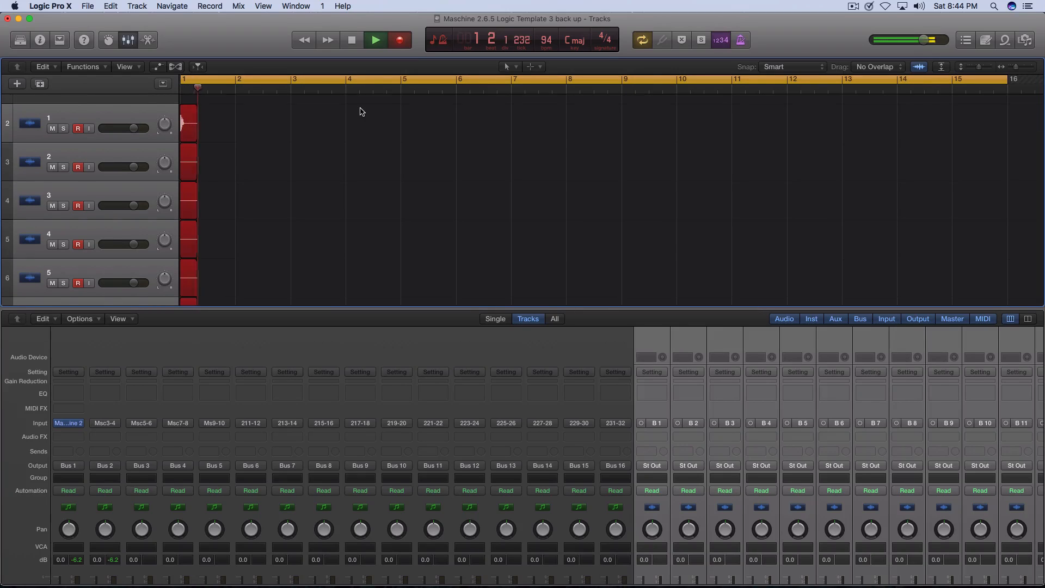
left_click(375, 39)
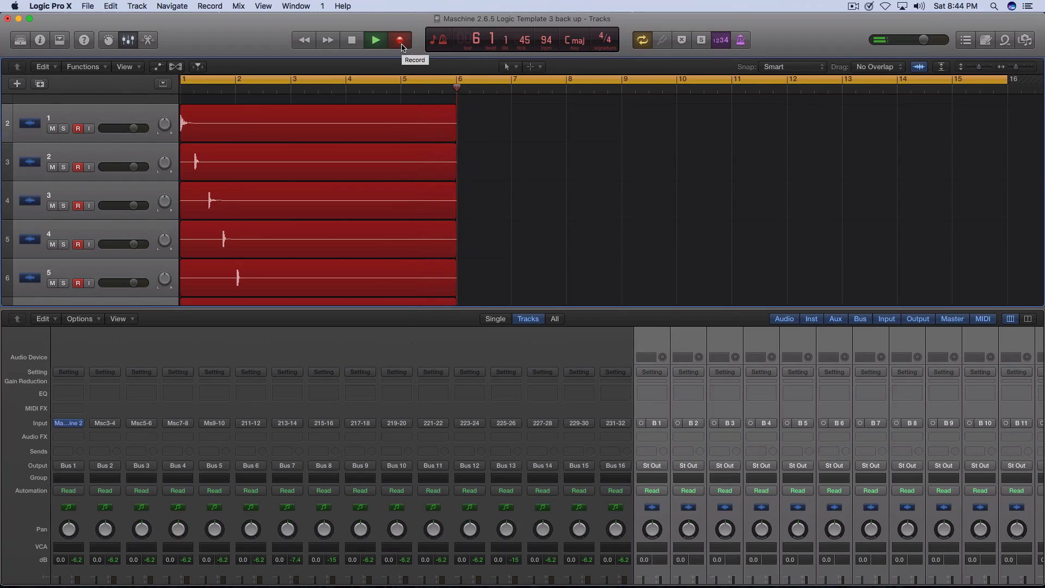
left_click(351, 40)
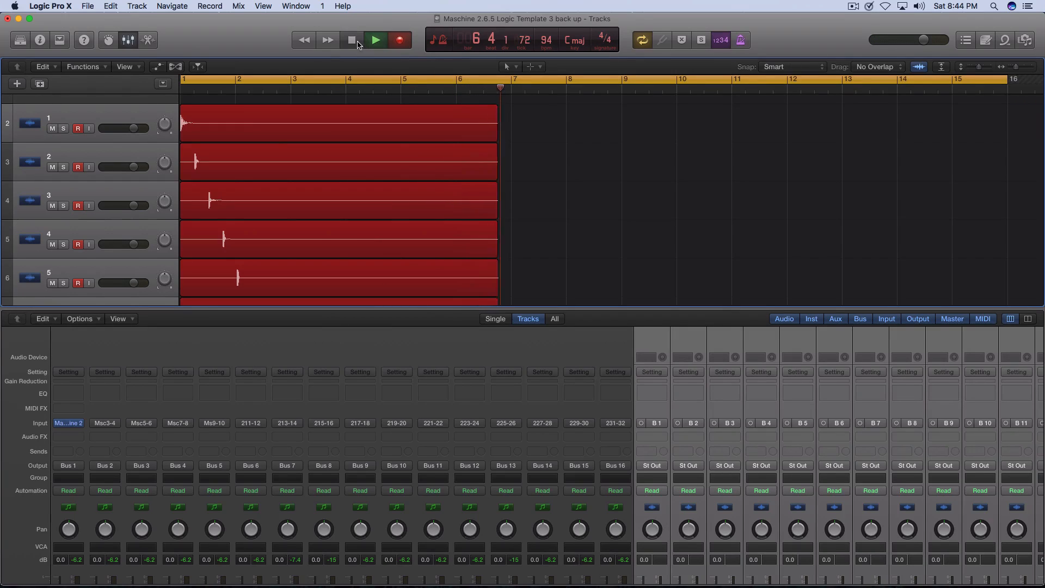
left_click(351, 39)
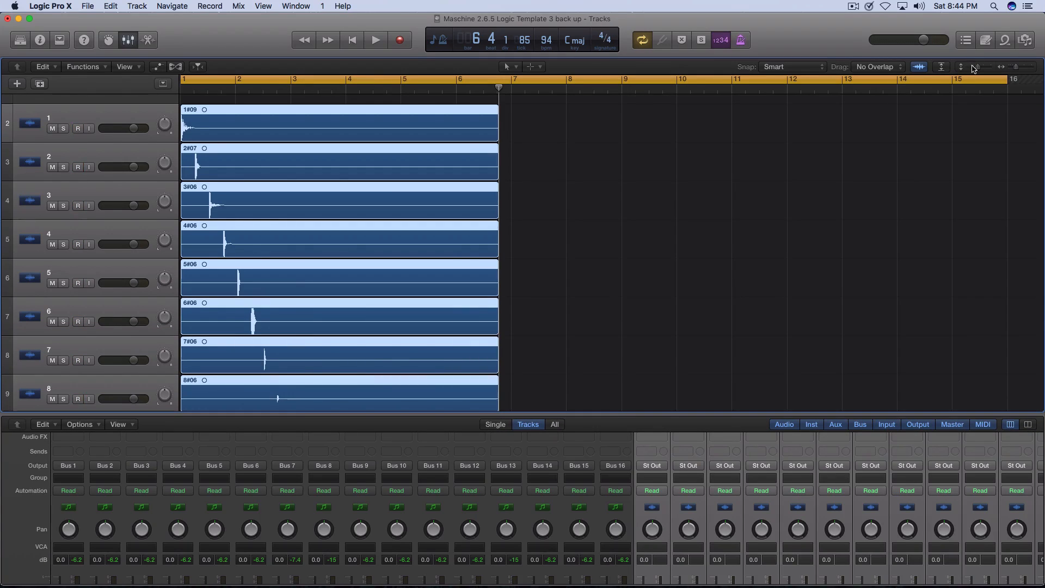
Step: Zoom in horizontally and scroll through the 16 recorded drum stem regions
scroll("down", 3)
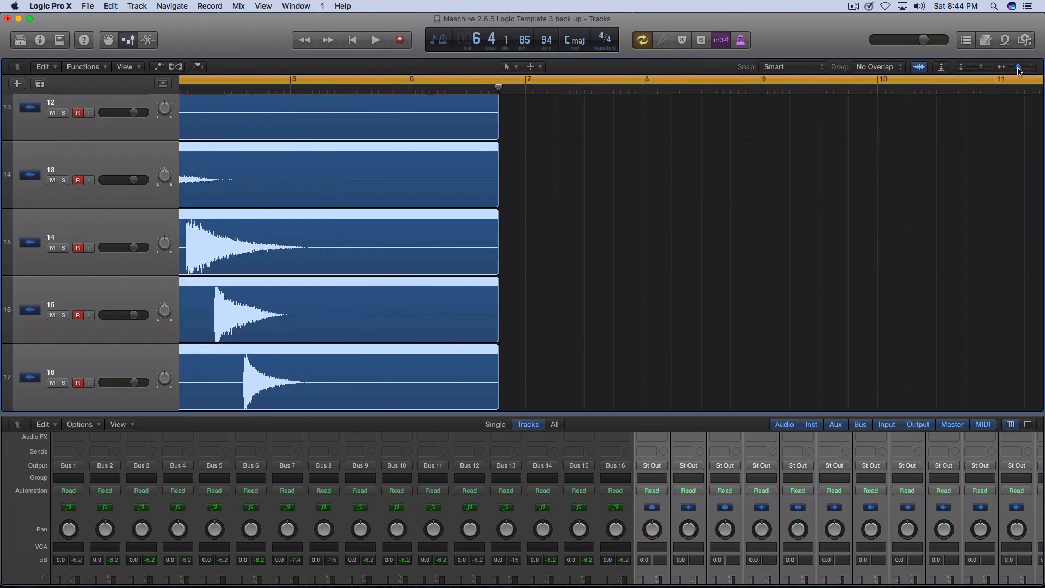
left_click(1017, 70)
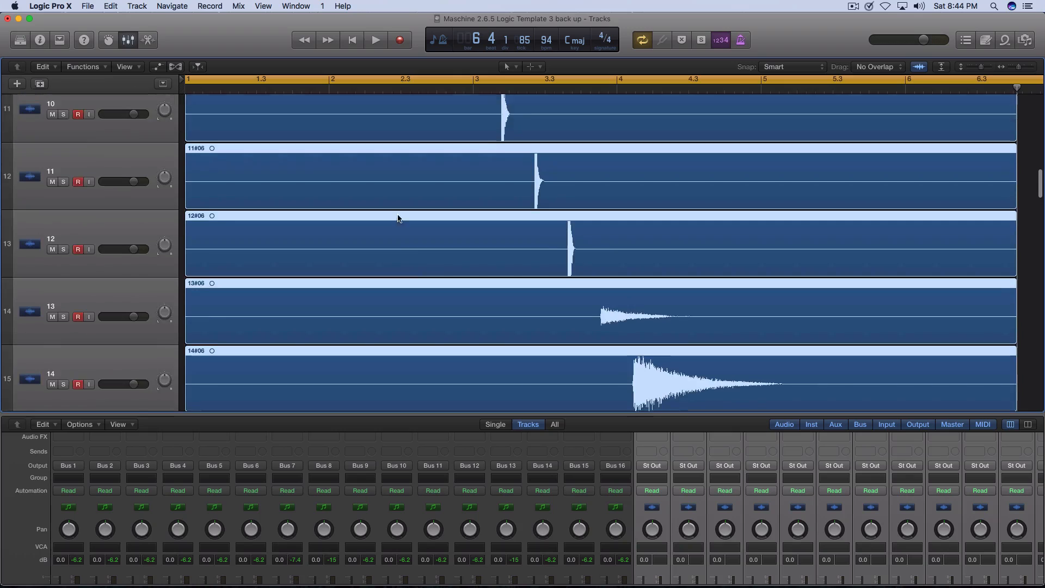
scroll("up", 3)
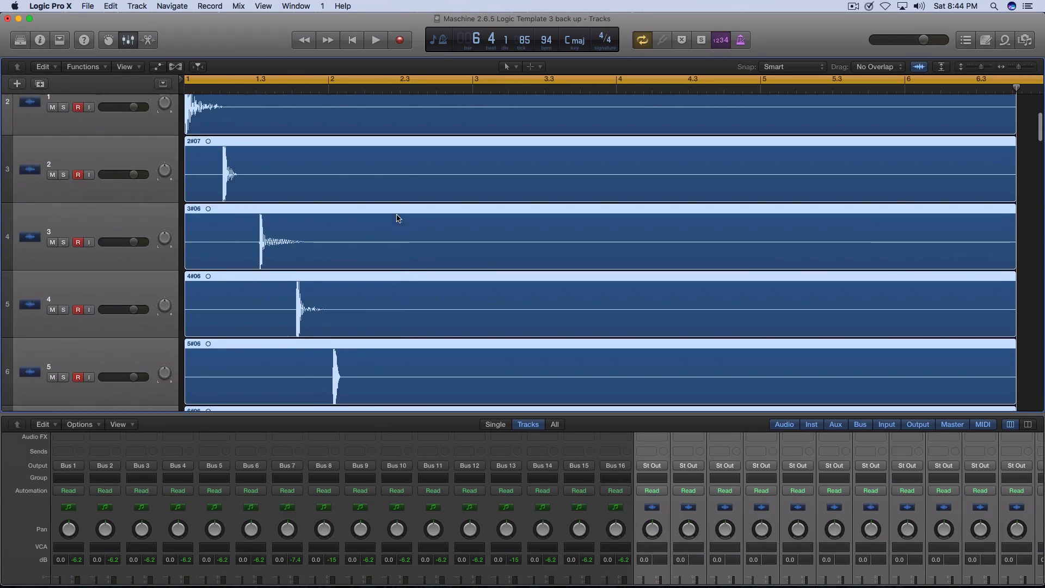
scroll("down", 3)
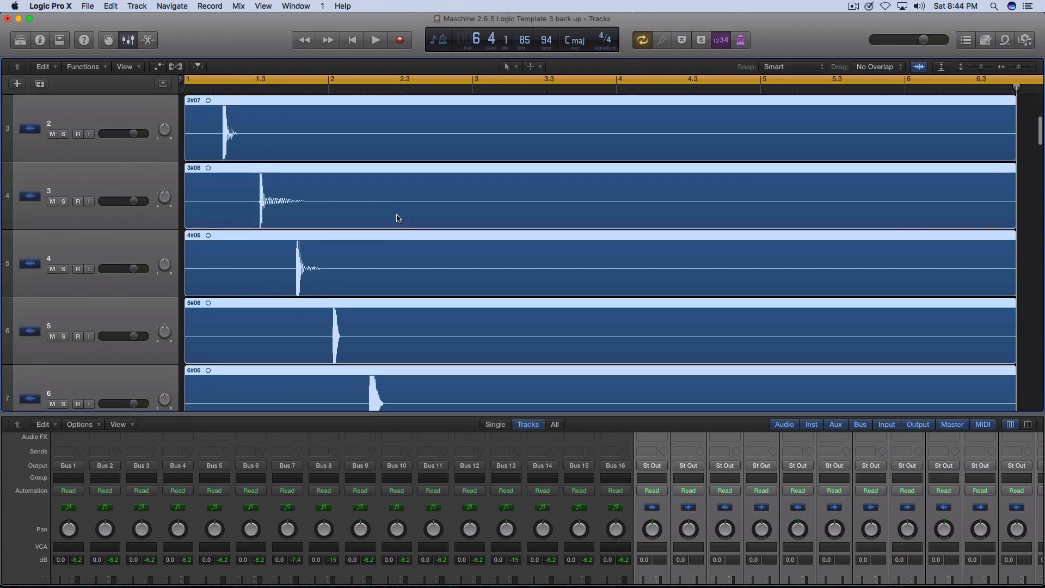
scroll("down", 3)
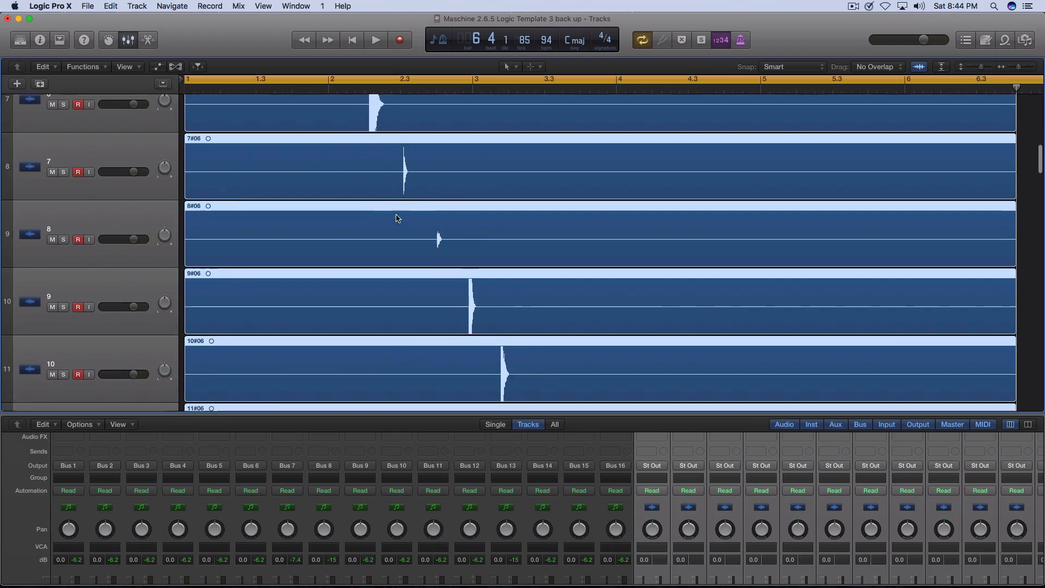
scroll("down", 3)
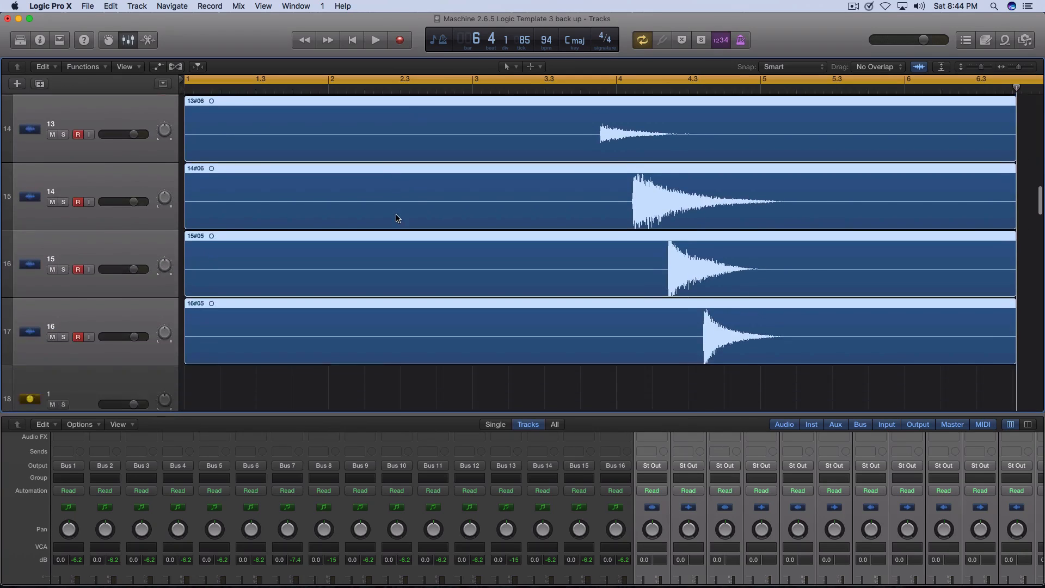
scroll("up", 3)
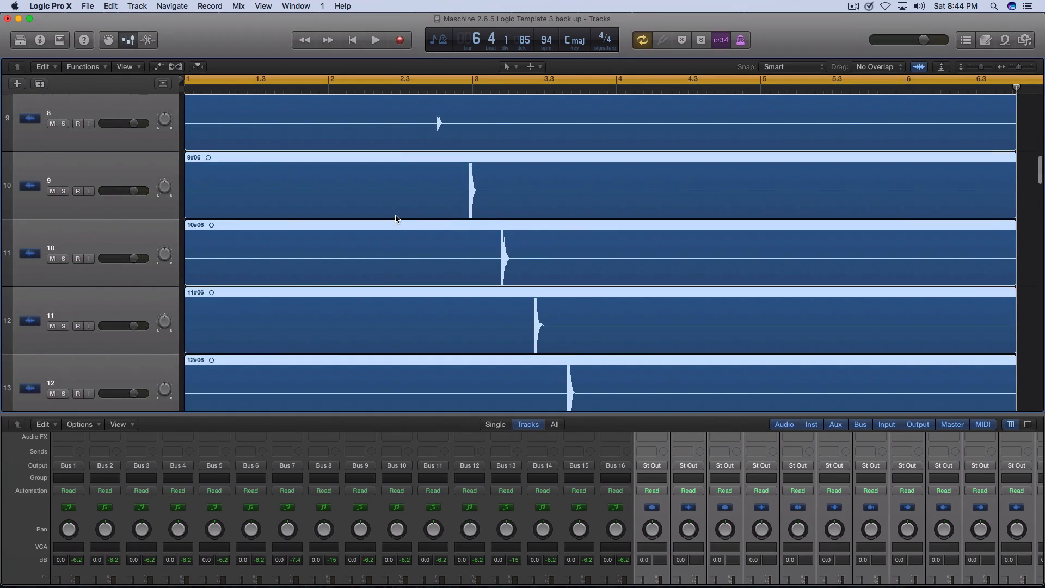
scroll("up", 3)
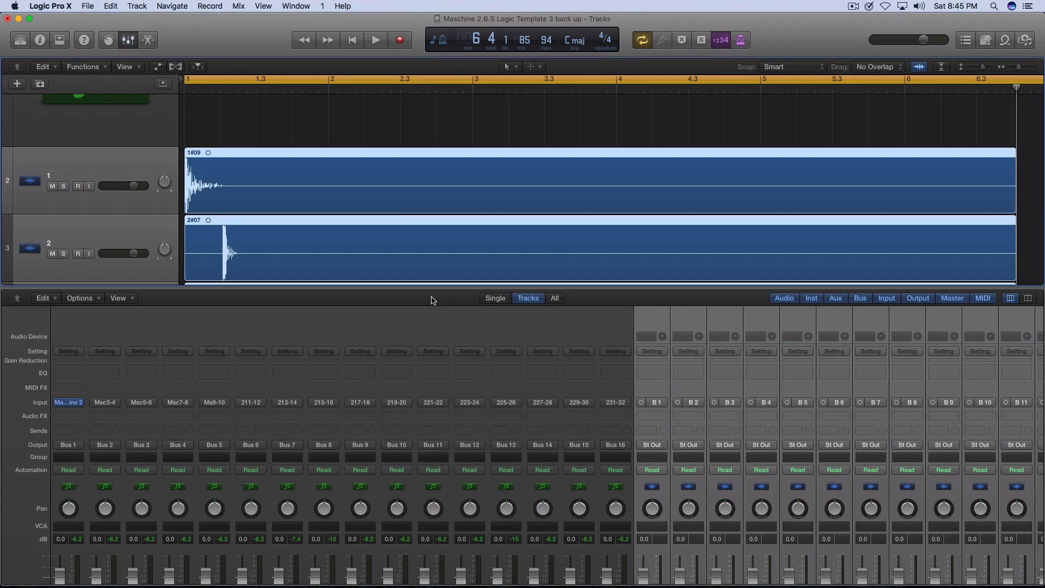
left_click(77, 186)
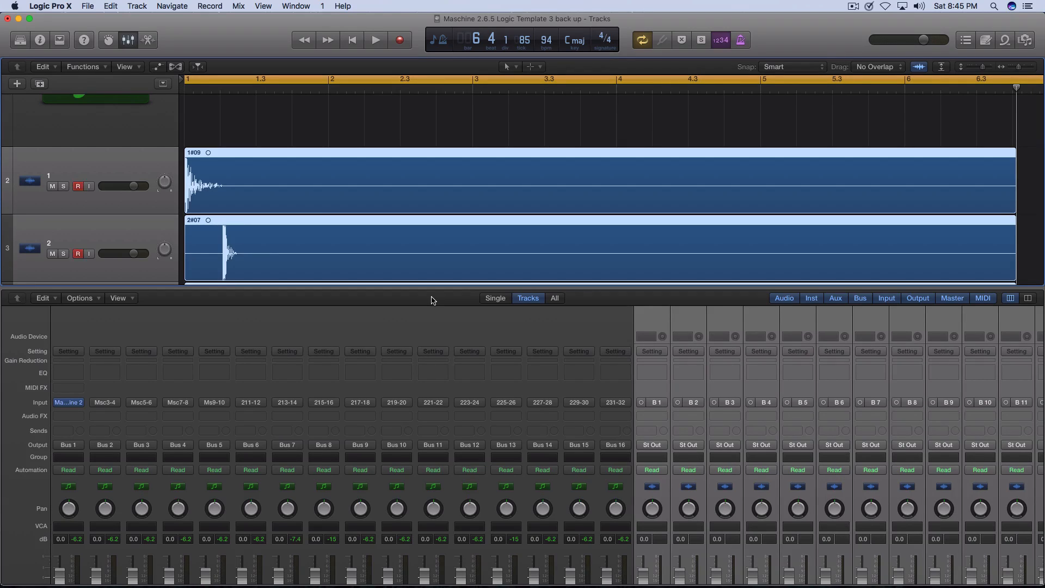
mouse_move(458, 311)
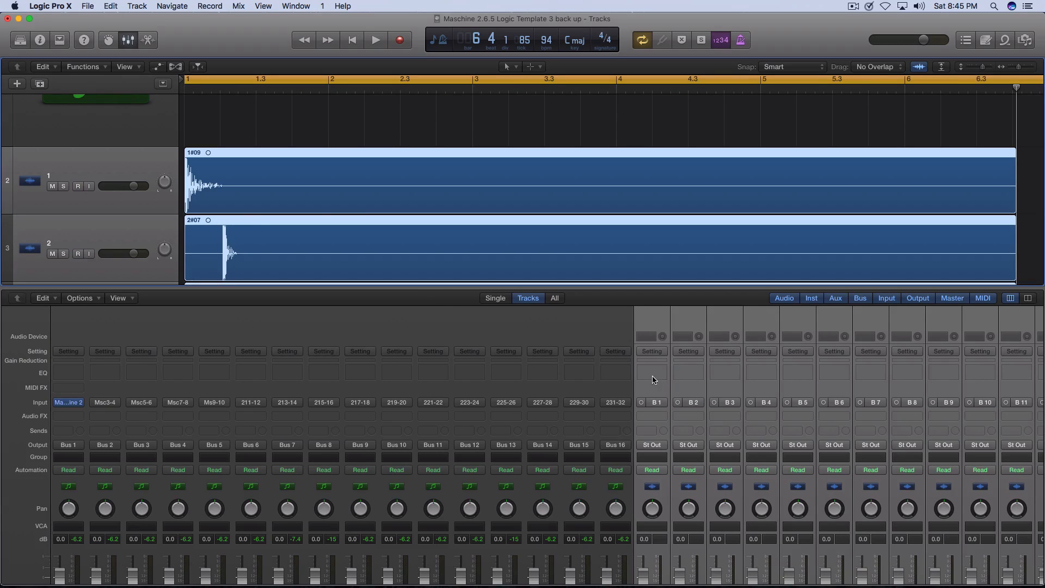
Step: Insert Channel EQ on aux B1, enable its bands and boost the low shelf +12 dB
double_click(652, 372)
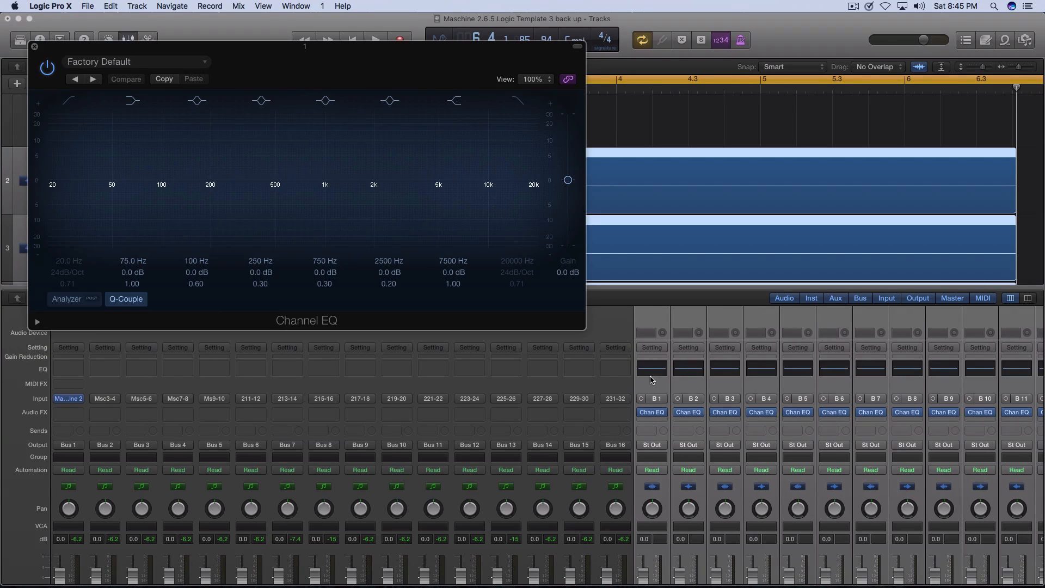
left_click(132, 101)
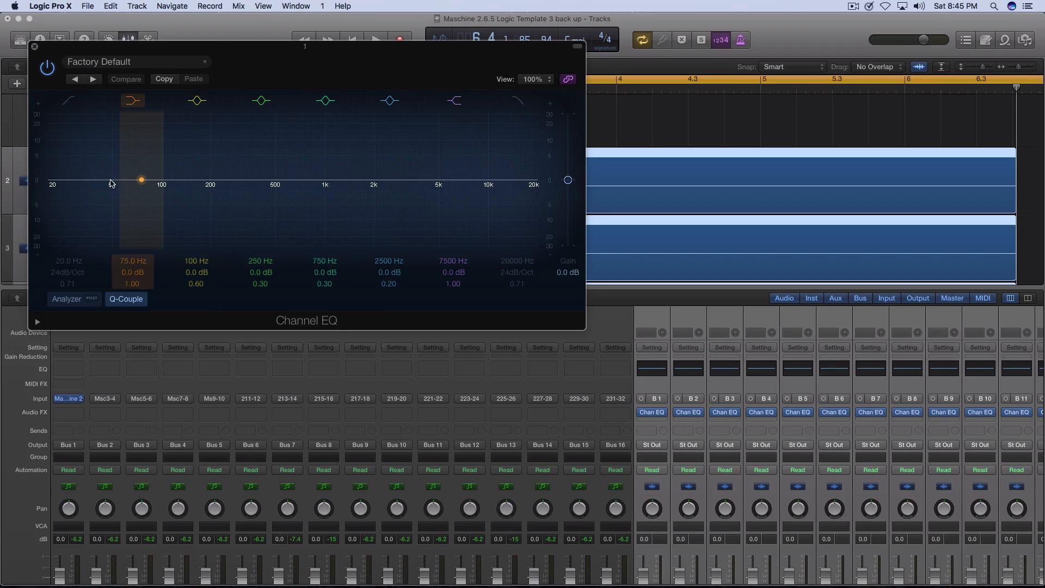
left_click_drag(140, 179, 142, 166)
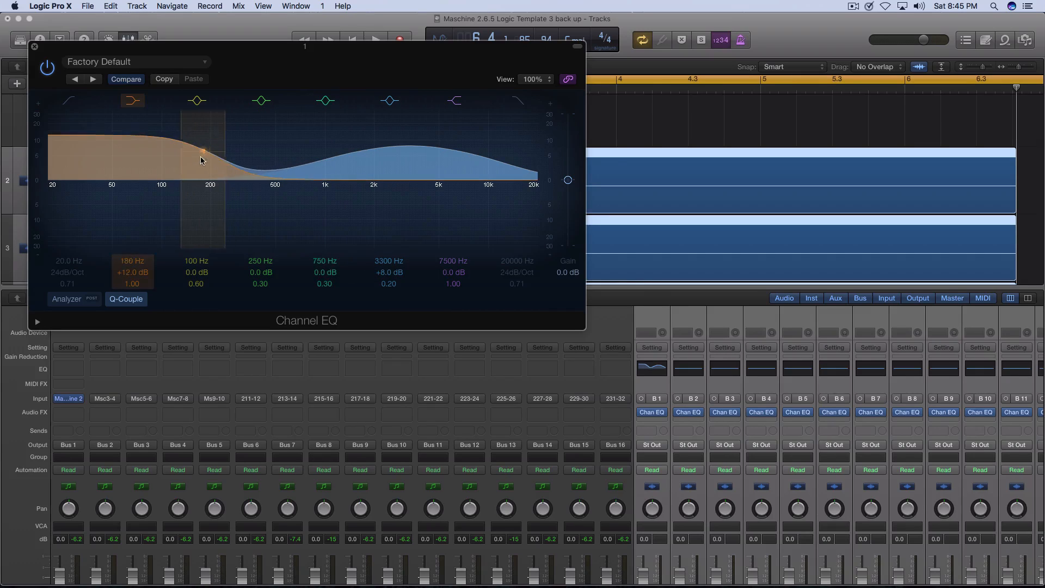
left_click(34, 47)
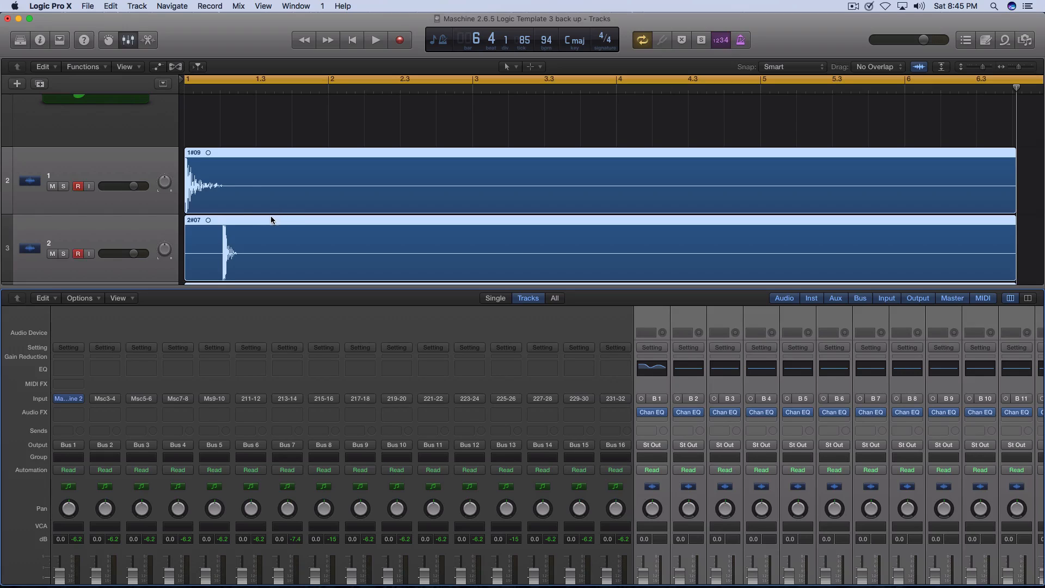
mouse_move(242, 192)
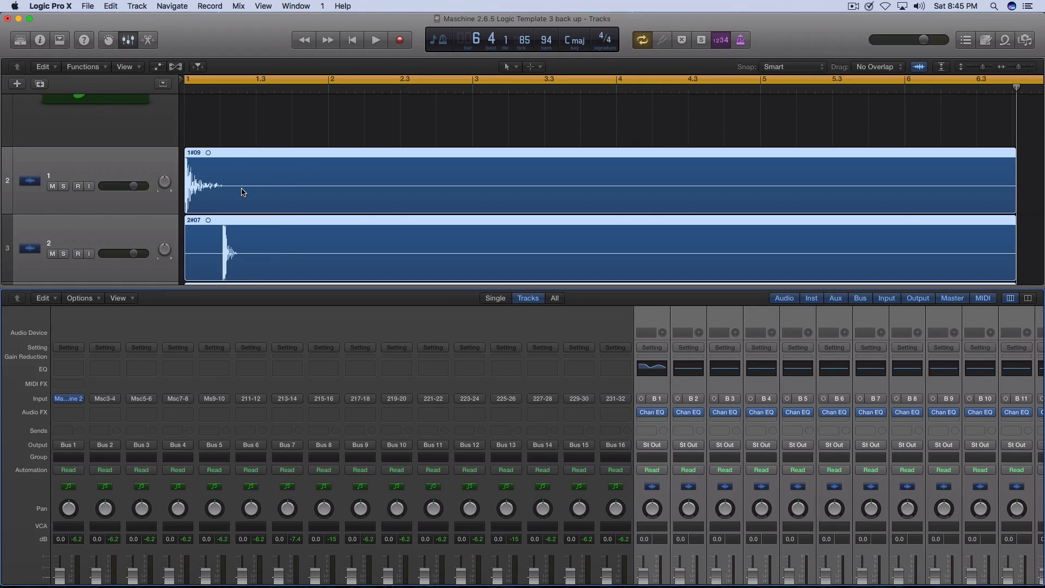
mouse_move(272, 203)
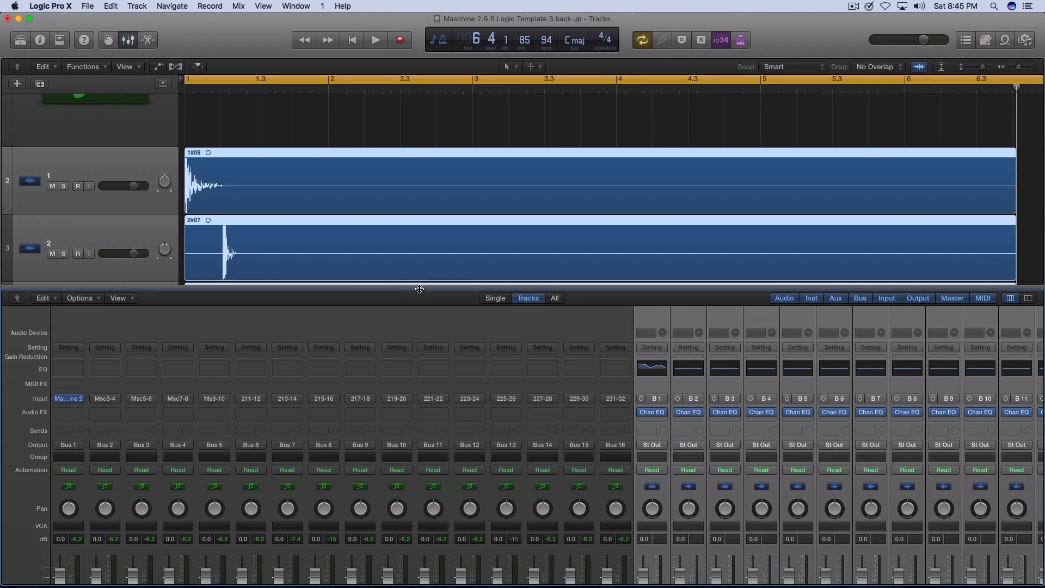
mouse_move(404, 321)
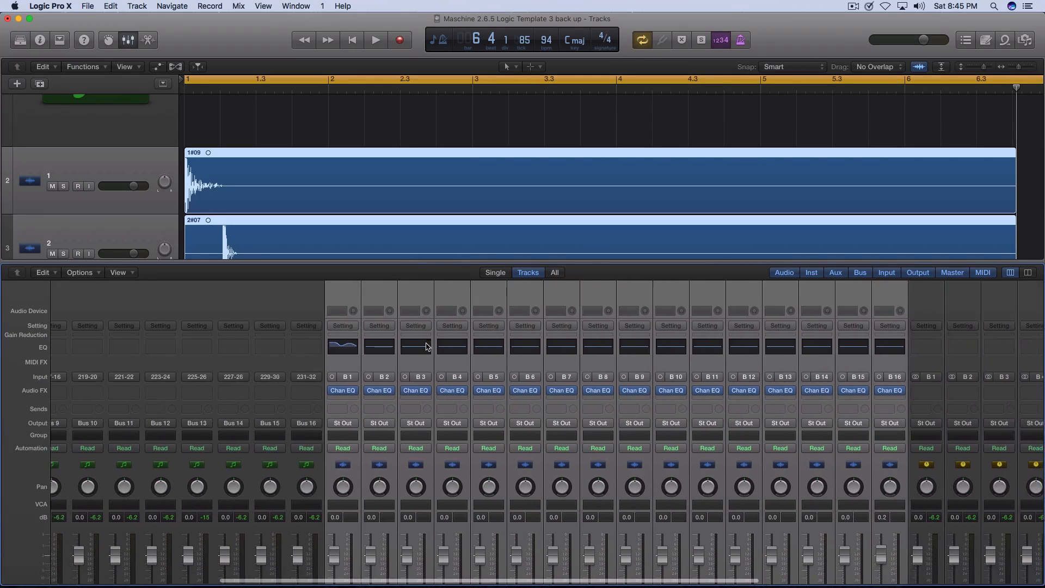
Step: Scroll the Mixer left to check the aux channels and drum track names
scroll("left", 3)
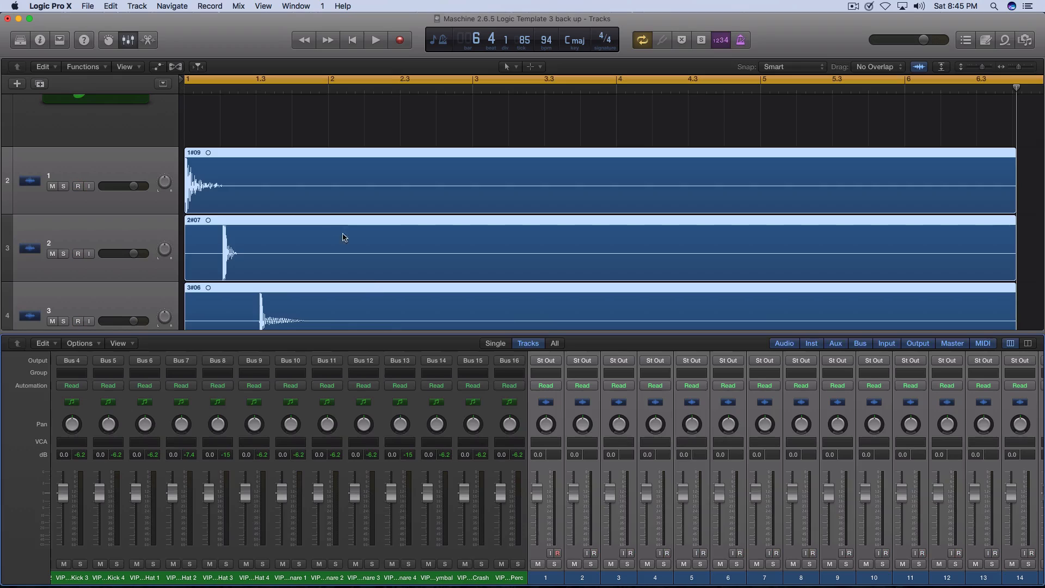
mouse_move(313, 192)
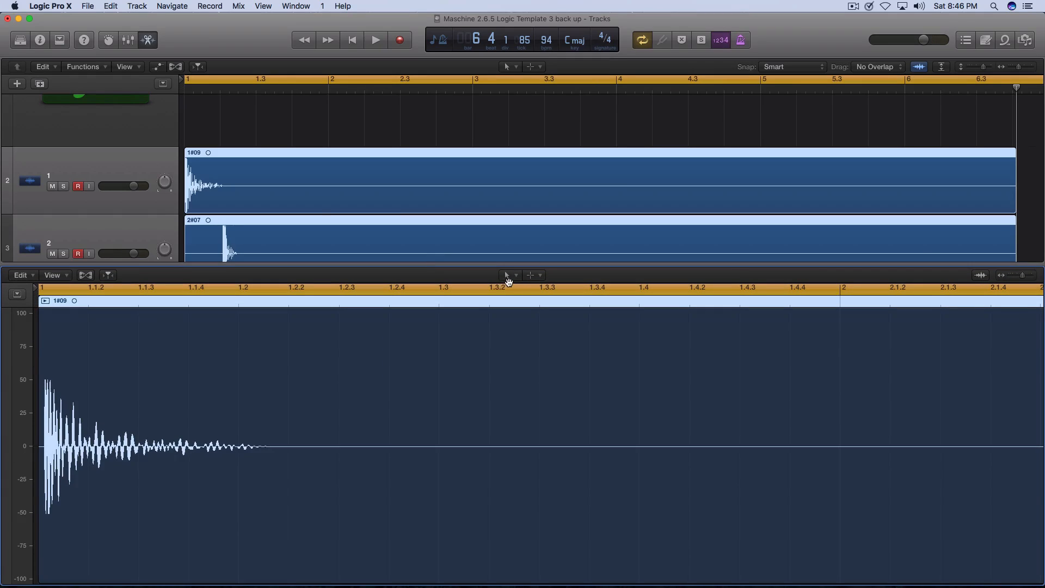
mouse_move(520, 262)
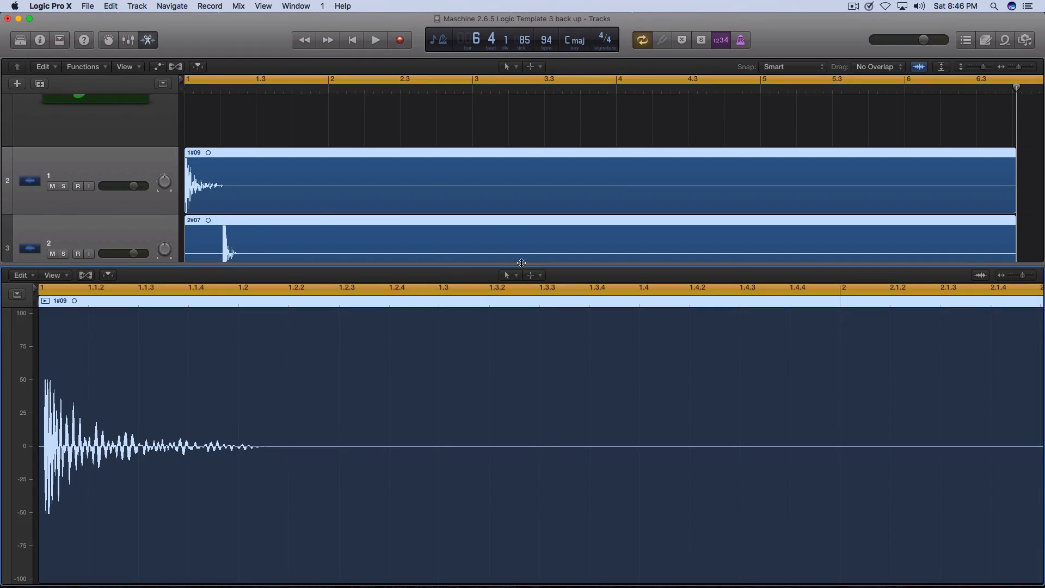
Step: Zoom in on the kick waveform's transient with the Zoom Tool, then return to the Pointer Tool
left_click(508, 274)
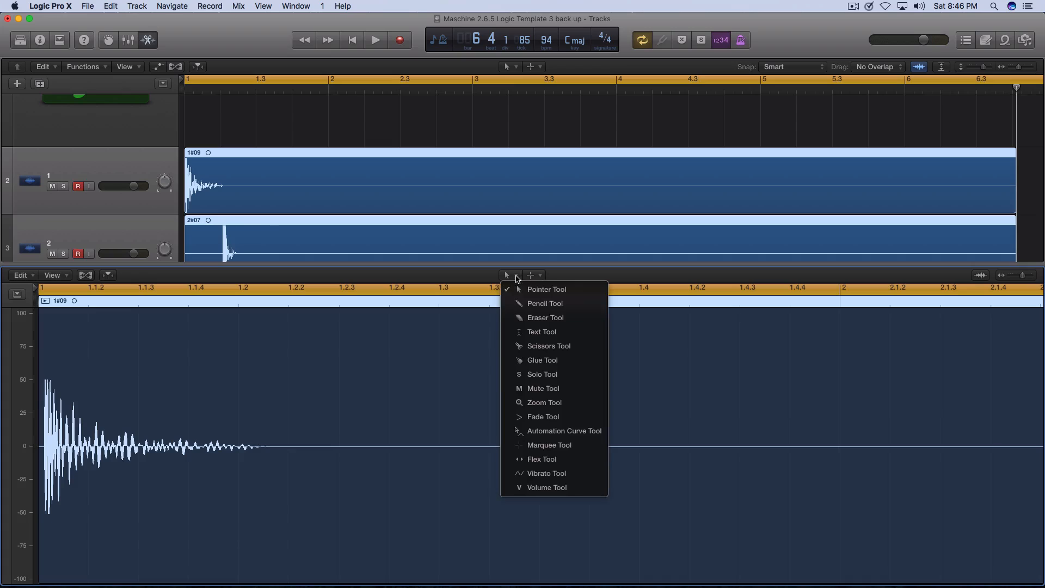
mouse_move(543, 374)
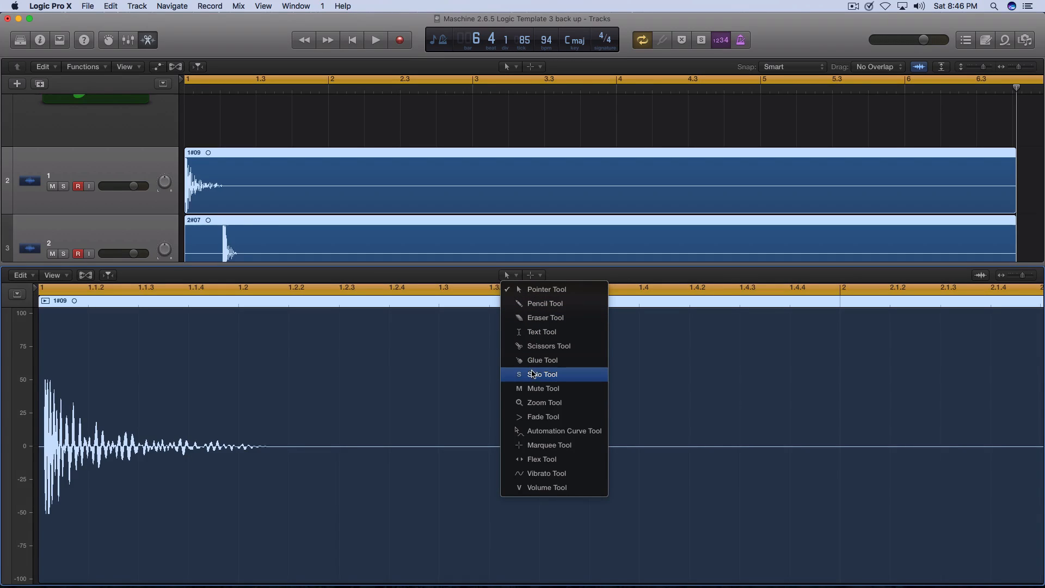
left_click(544, 402)
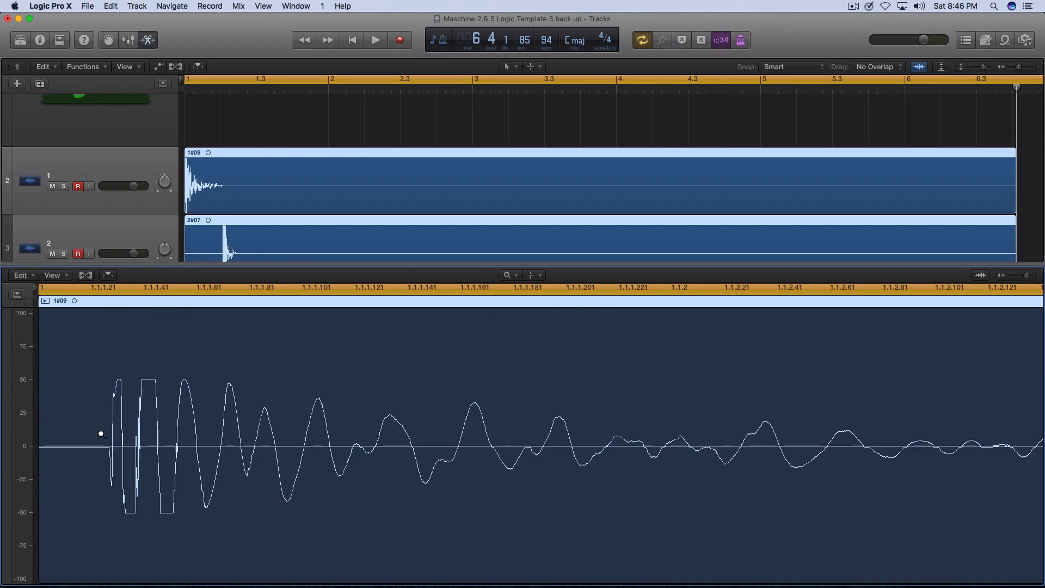
left_click(531, 275)
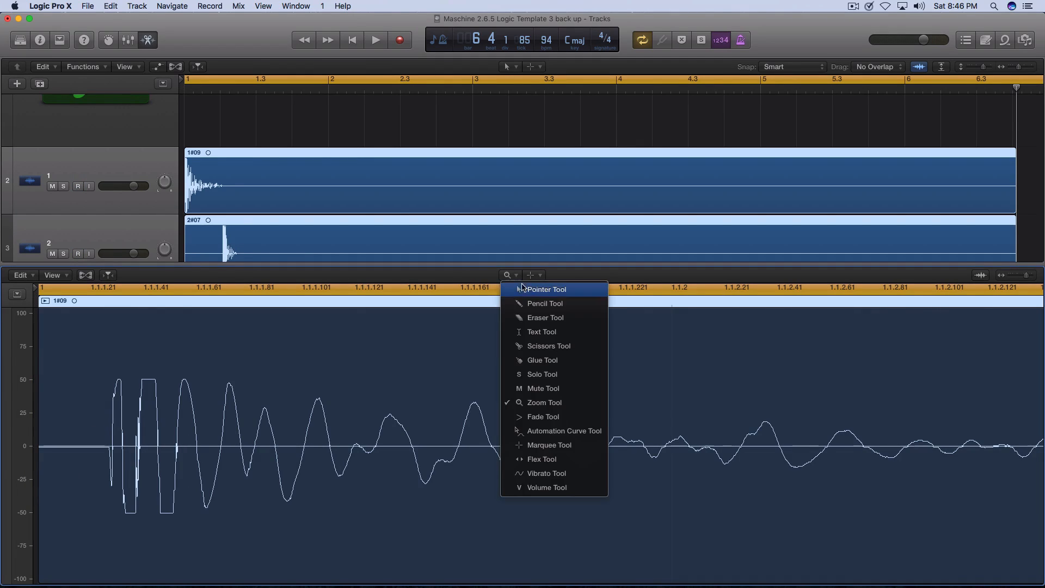
left_click(543, 303)
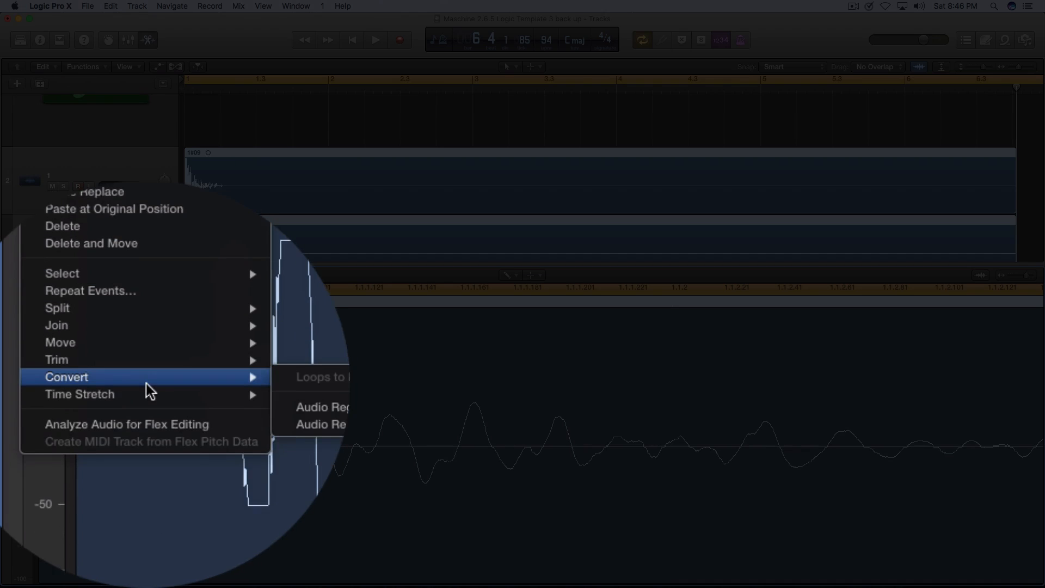
mouse_move(156, 389)
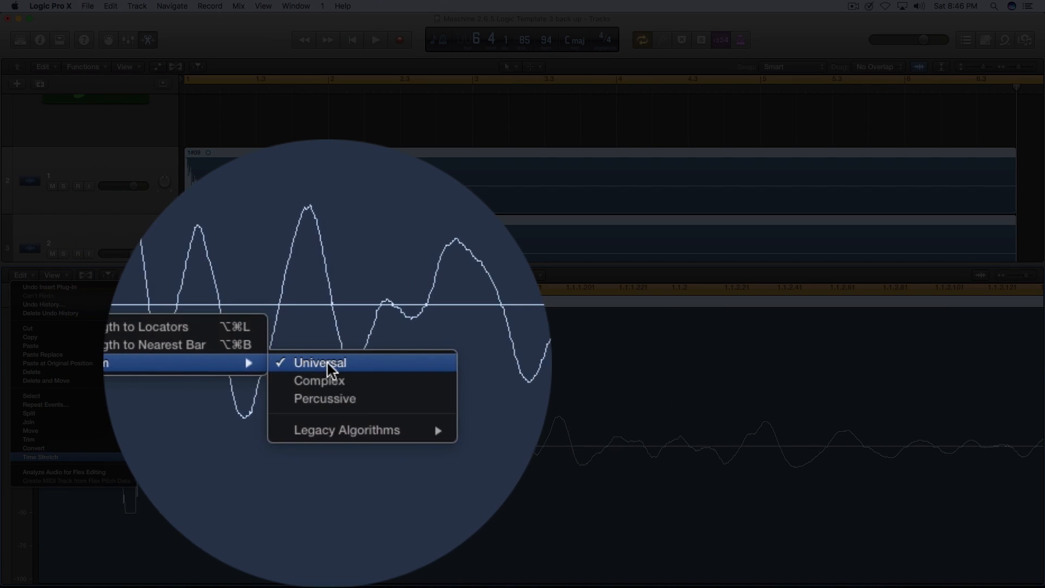
mouse_move(341, 421)
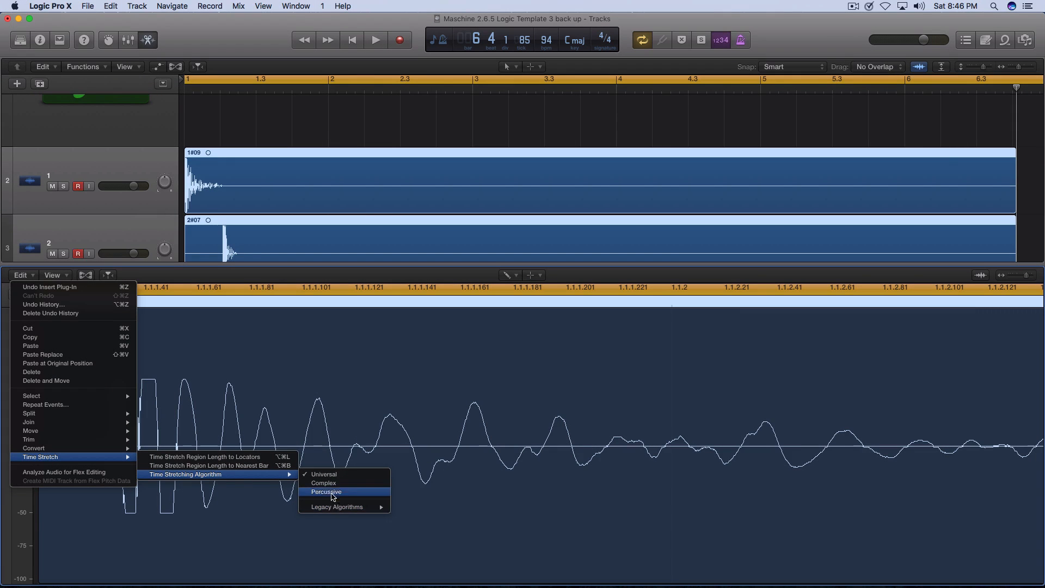
mouse_move(214, 465)
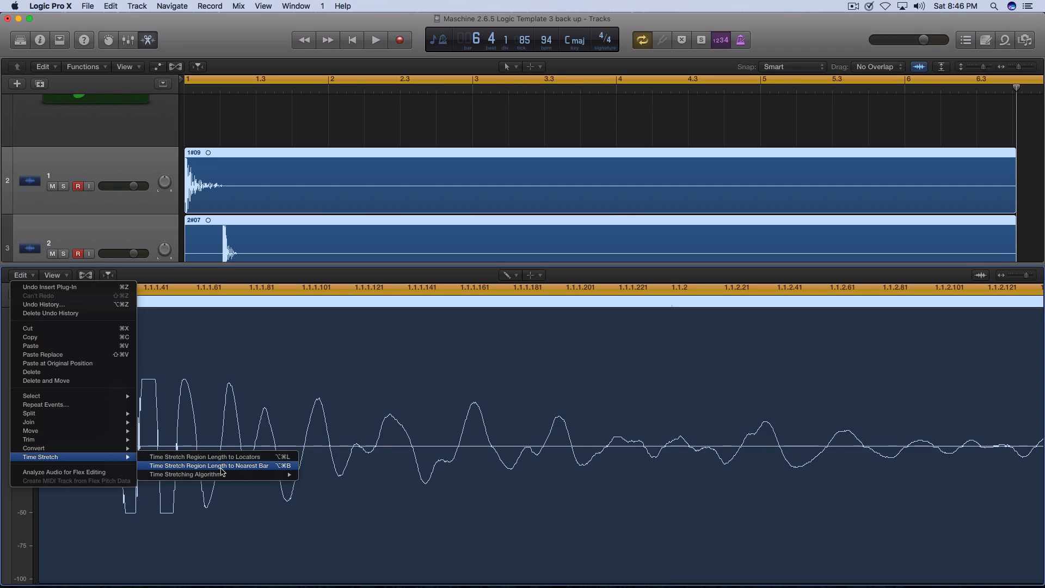
mouse_move(220, 457)
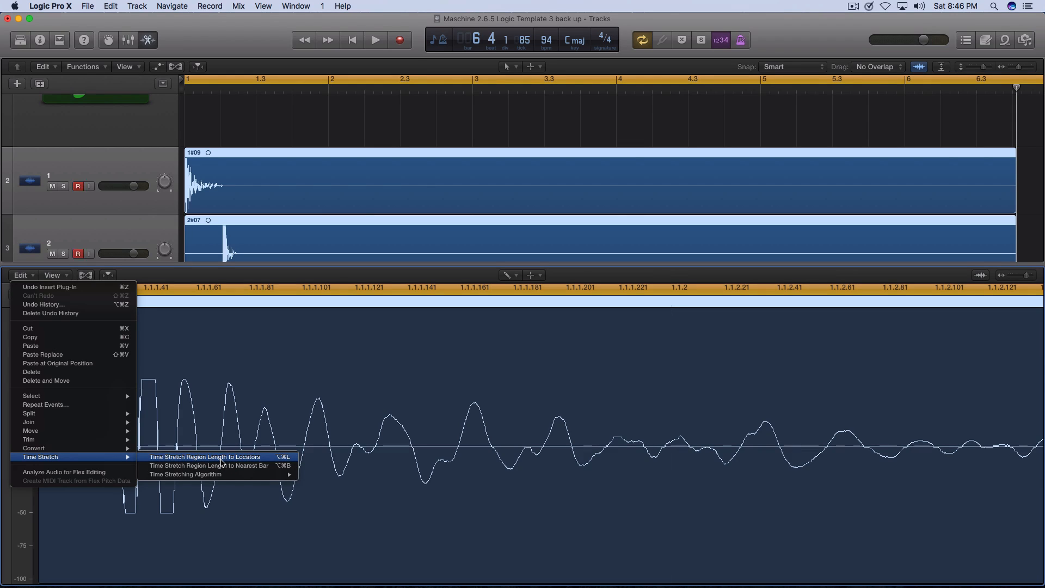
mouse_move(65, 472)
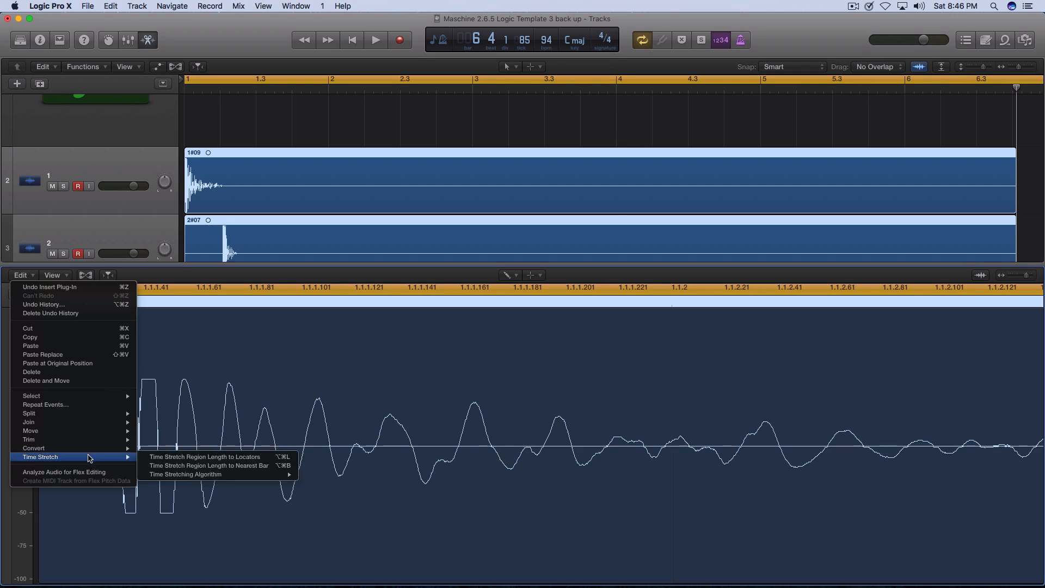
mouse_move(73, 323)
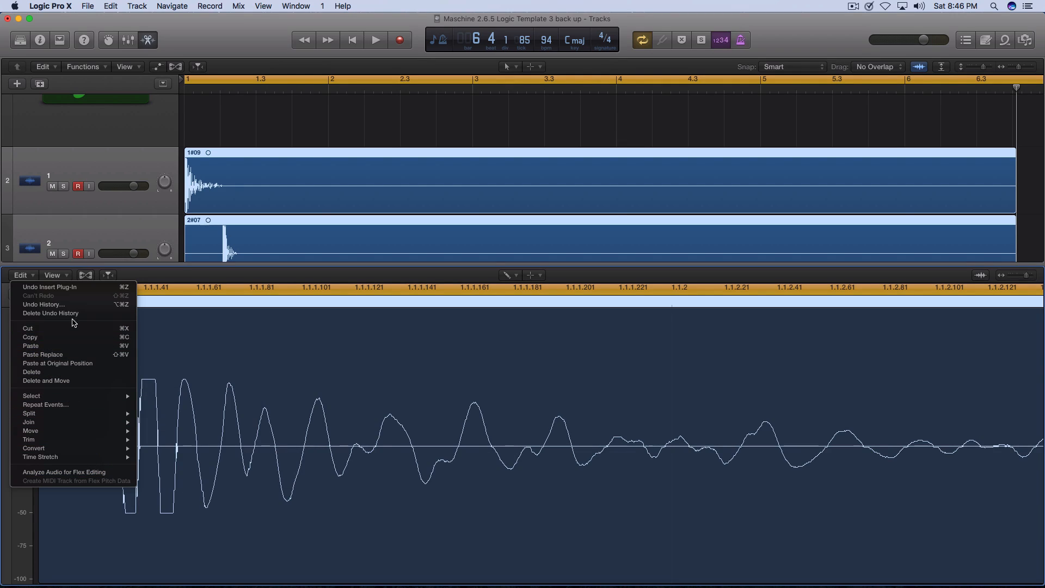